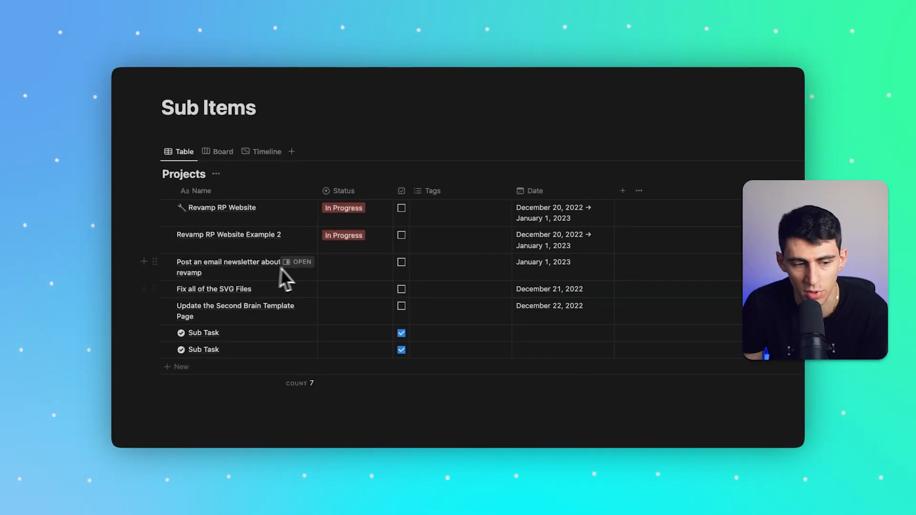
Turn on sub-items from the Projects table's view options.
click(721, 180)
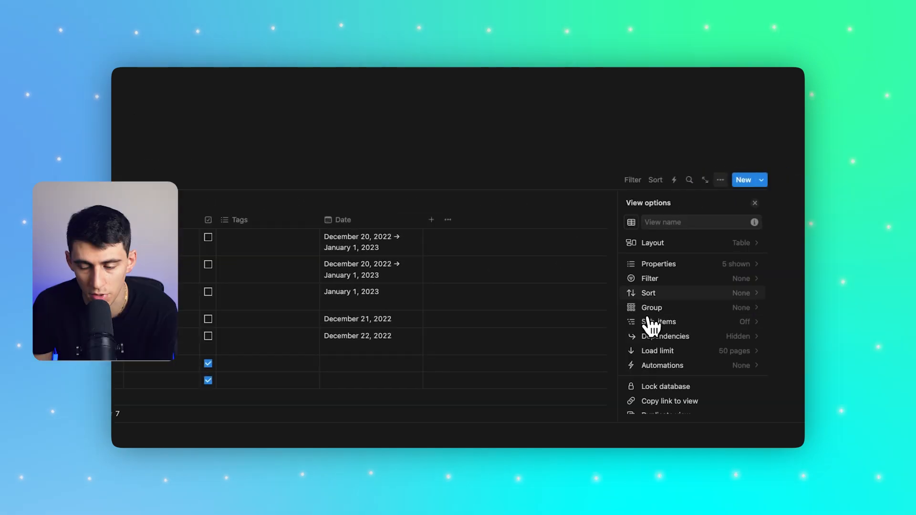
click(659, 321)
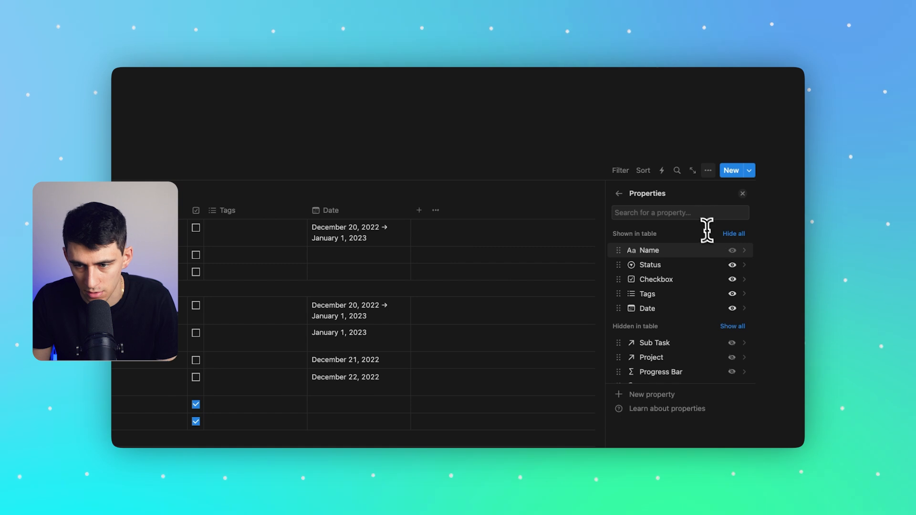
Search 'sub', show the Sub Task property, and reopen the Sub-items settings.
text(sub)
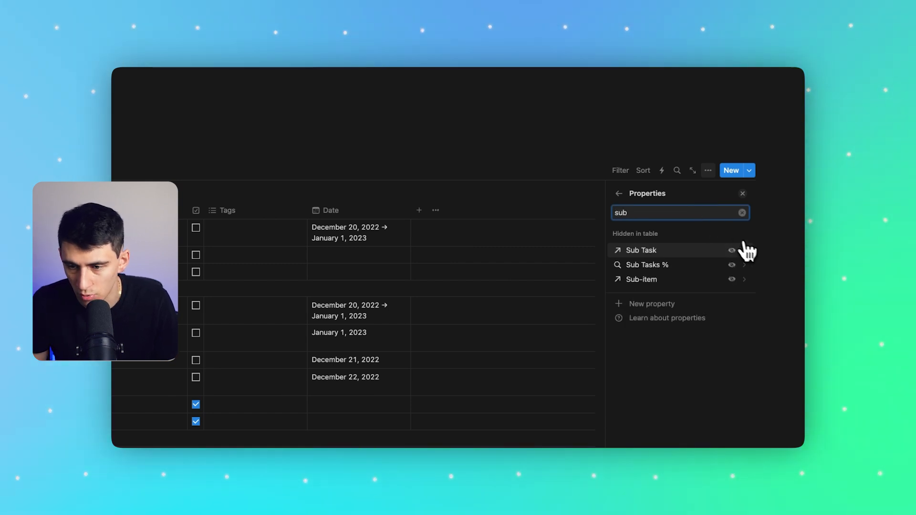
click(732, 250)
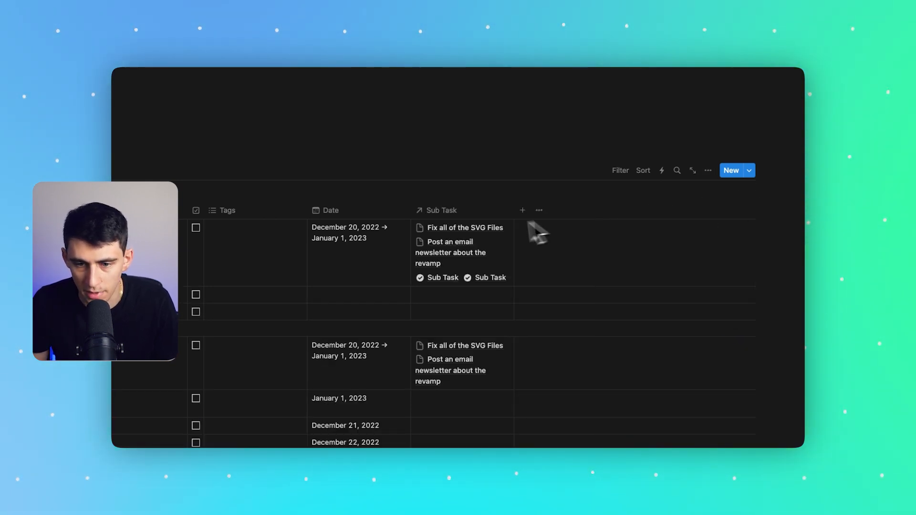
click(708, 170)
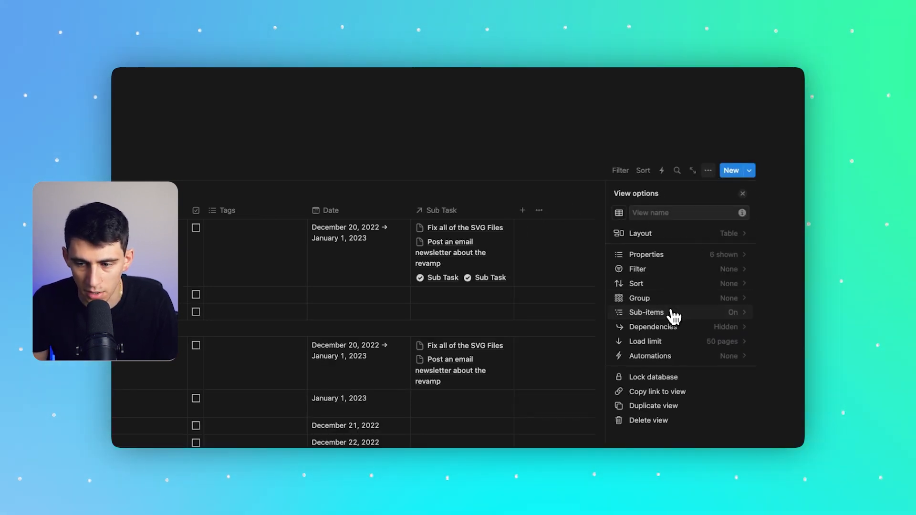
click(646, 312)
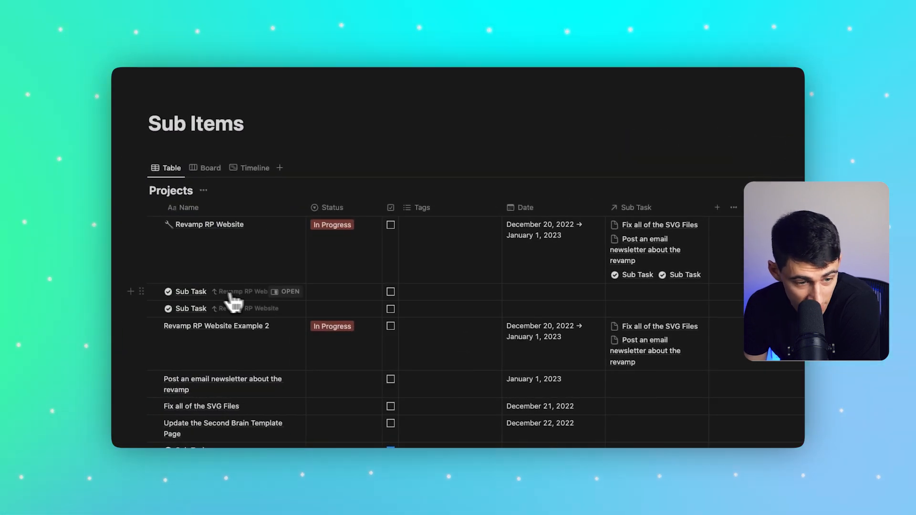
Select a nested Sub Task row, then reopen view options to reach the Board view.
click(234, 291)
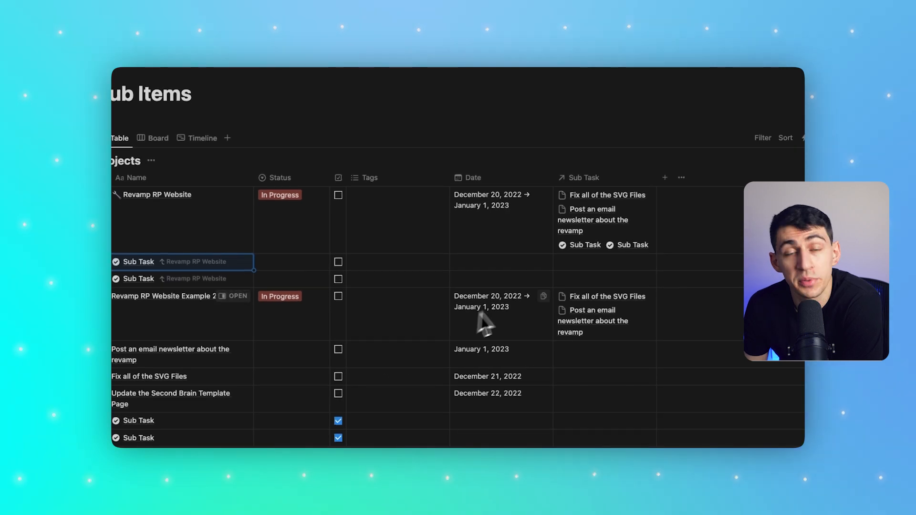
click(708, 174)
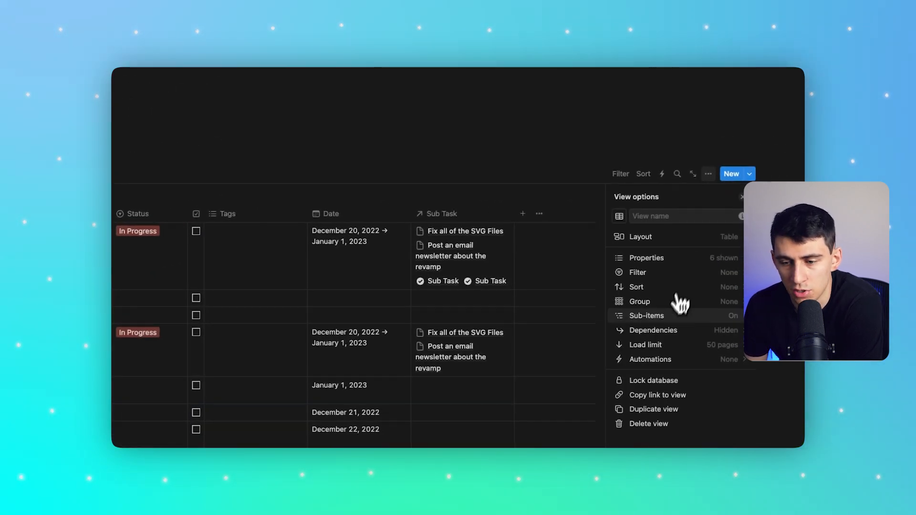
click(647, 315)
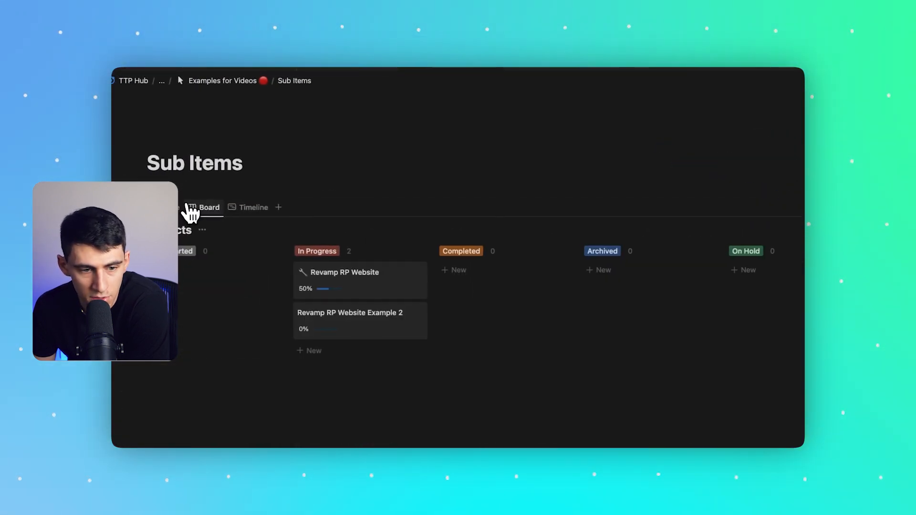
Set the board's sub-items Show as option to Card property.
click(720, 169)
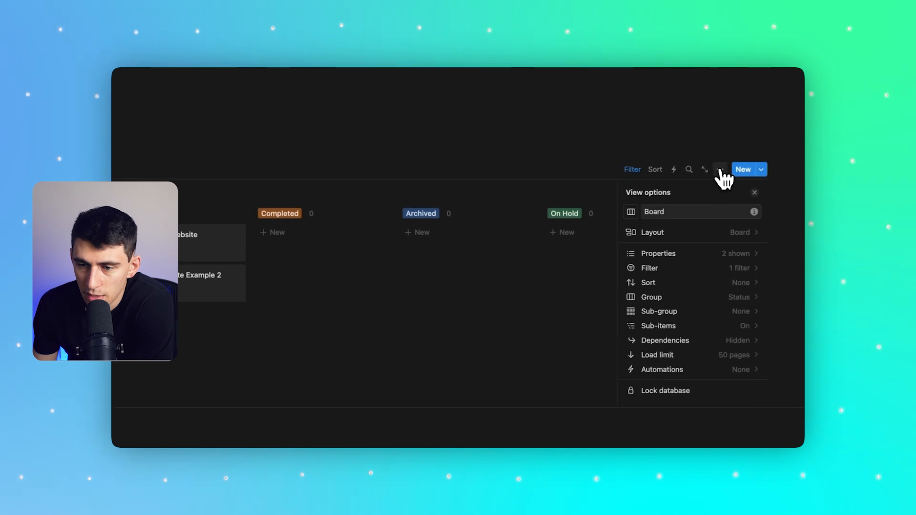
click(658, 325)
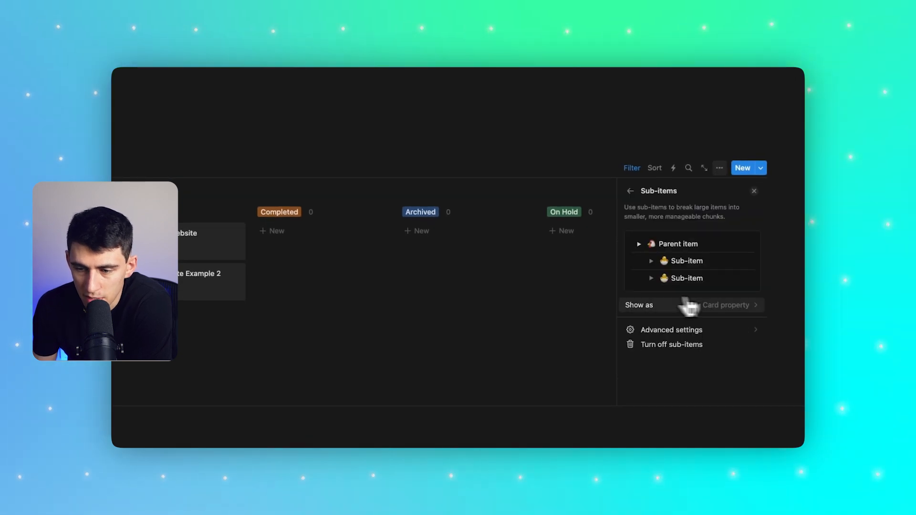
click(727, 305)
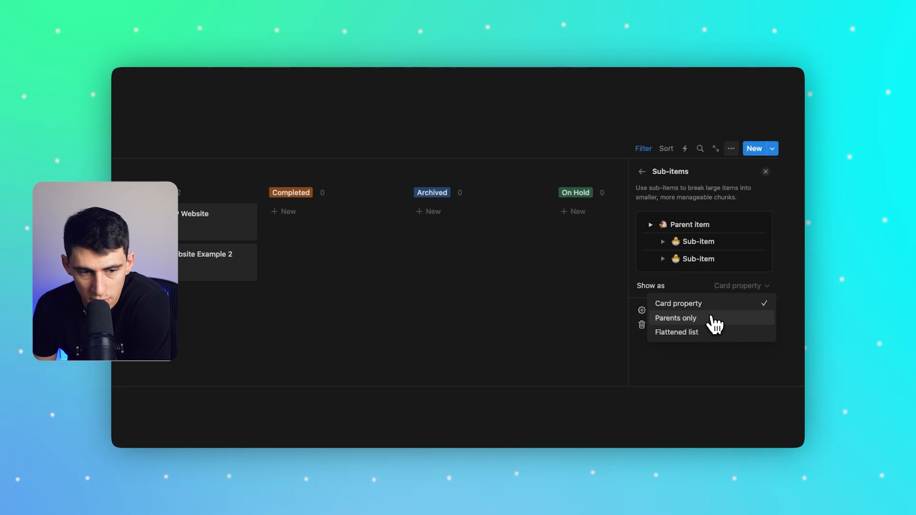
click(676, 318)
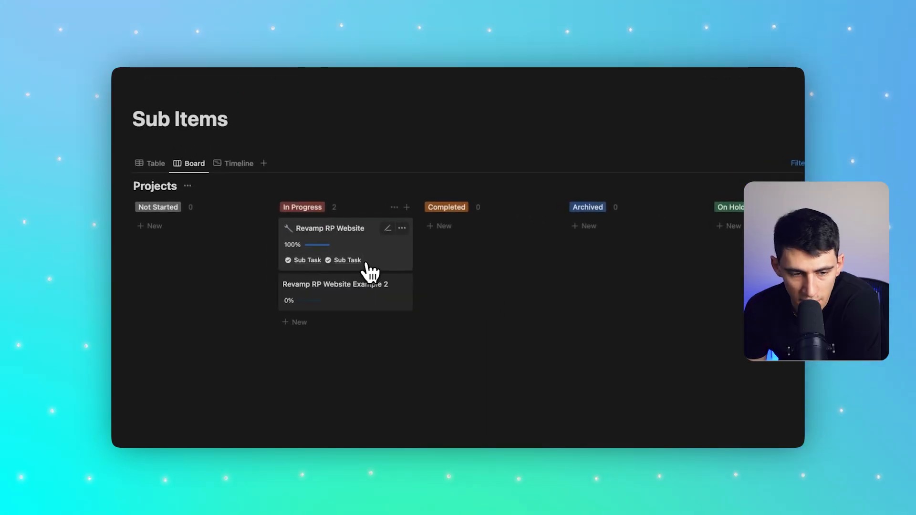
mouse_move(388, 228)
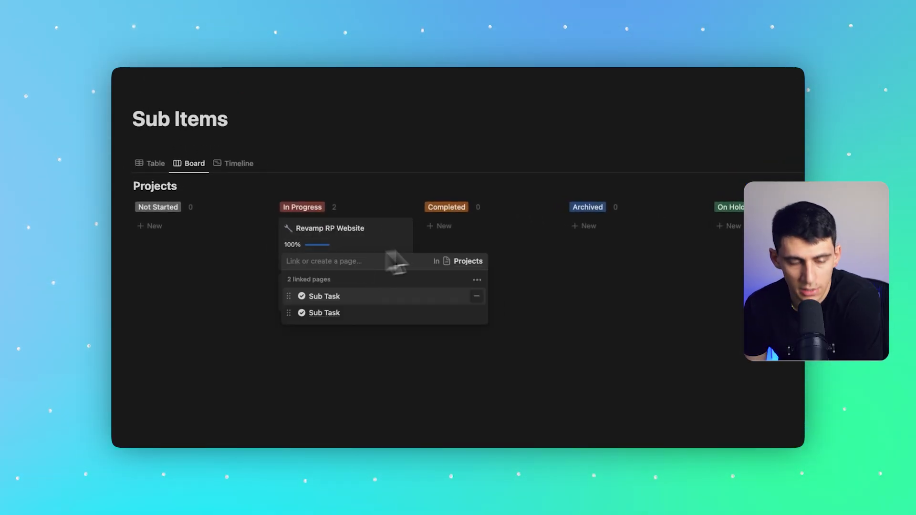
Search 'Su' and link another Sub Task page to the Revamp RP Website card.
text(Su)
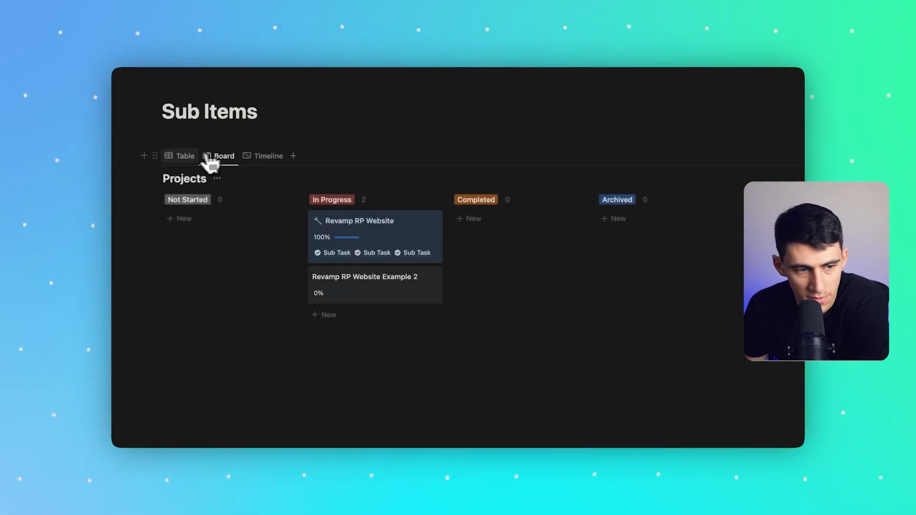
click(184, 156)
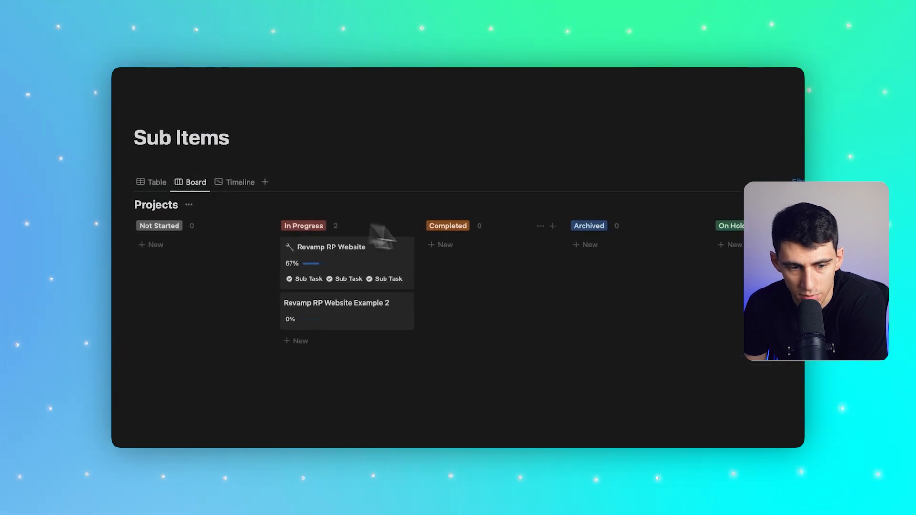
click(201, 169)
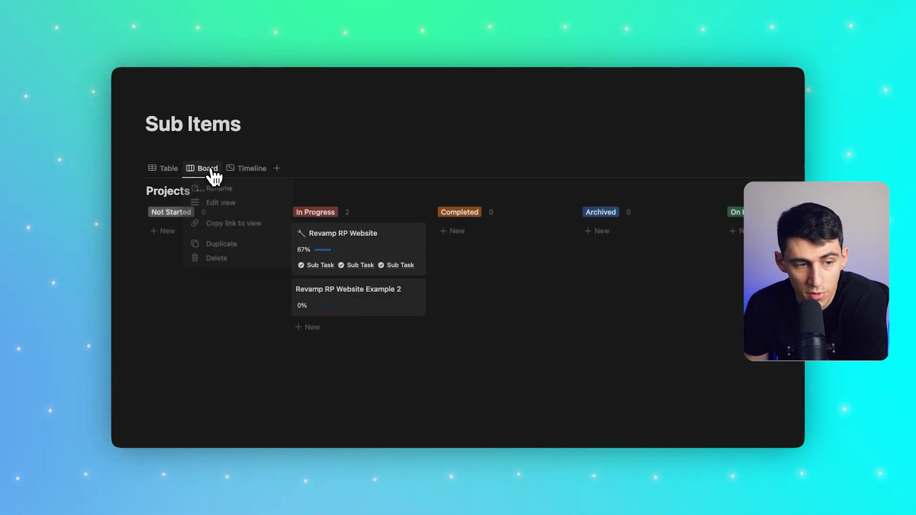
Add a Gallery view with sub-items shown as a card property.
click(221, 243)
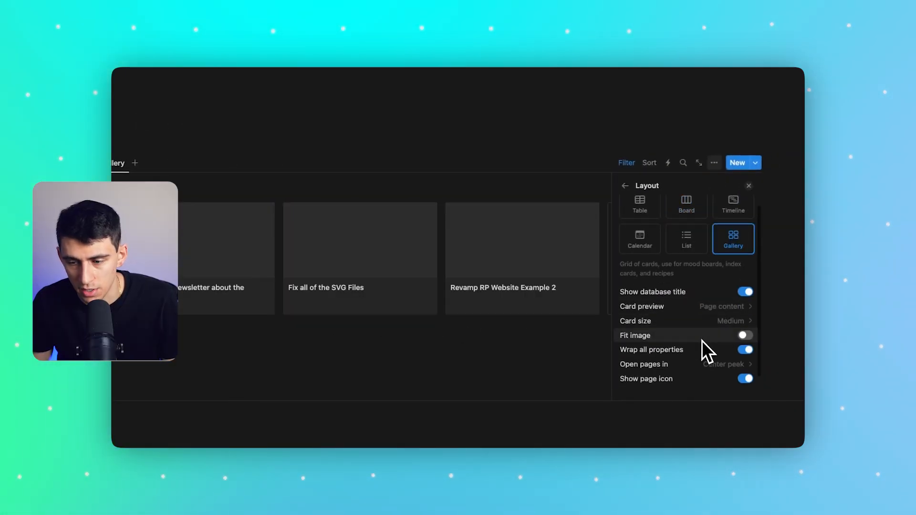
click(625, 186)
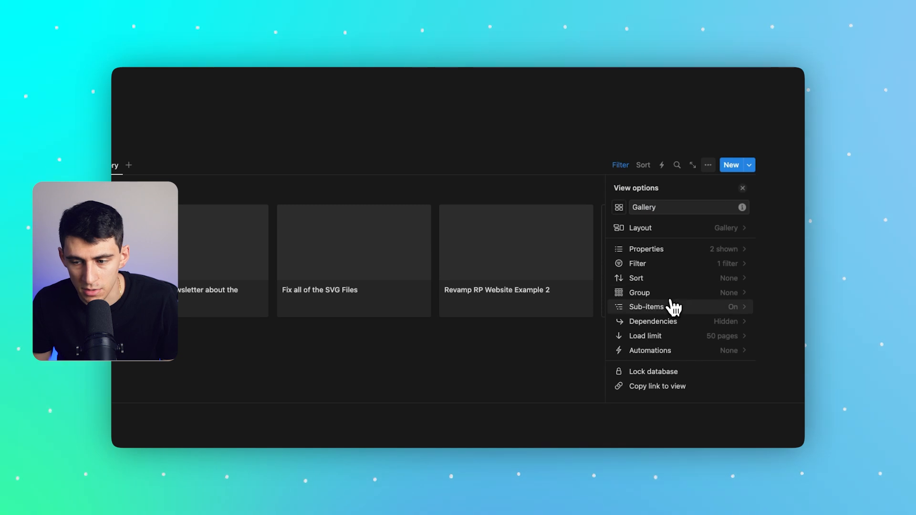
click(646, 307)
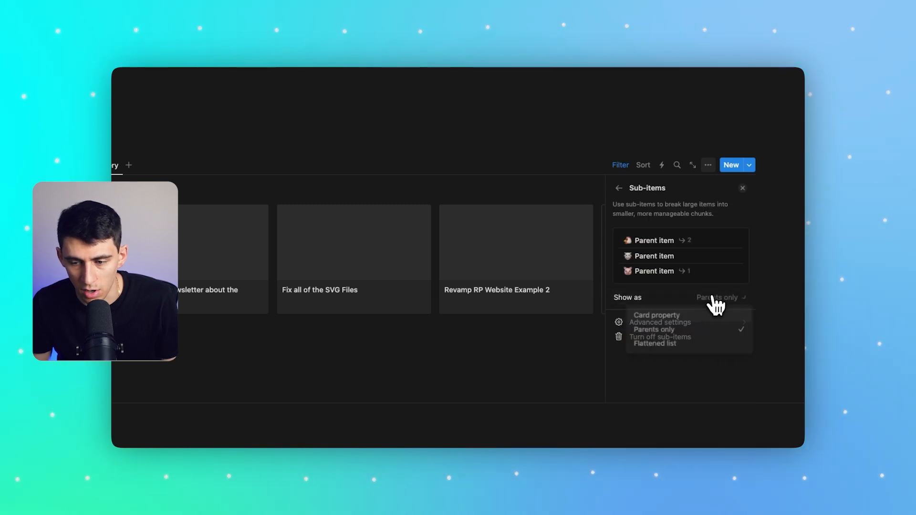
click(656, 314)
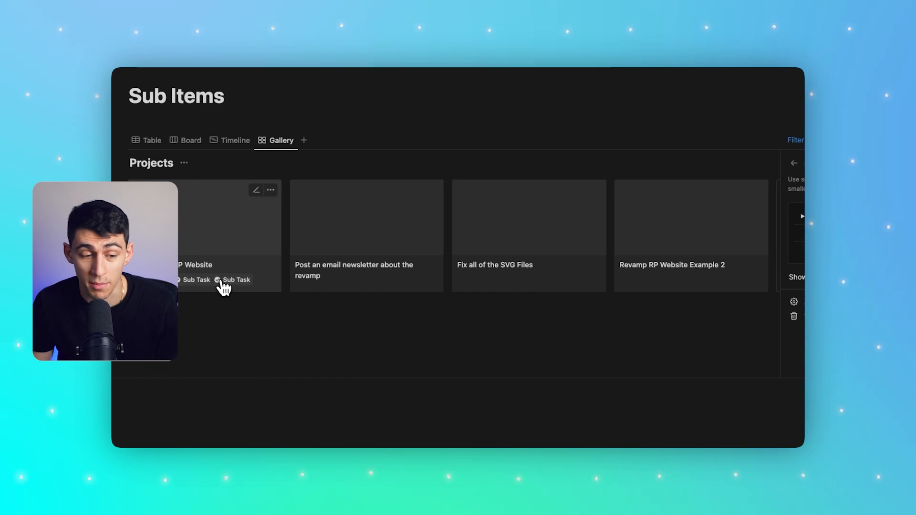
Peek at a Sub Task page and the Revamp RP Website page, closing each.
click(236, 280)
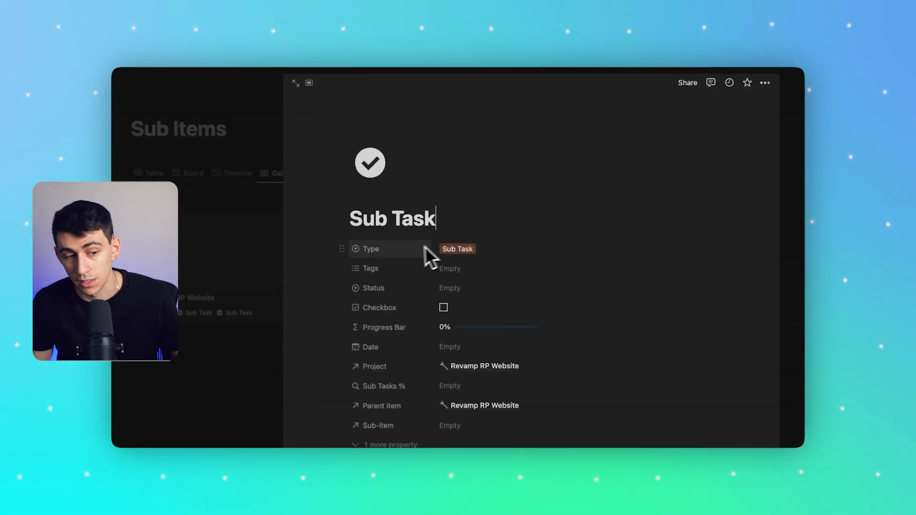
click(186, 195)
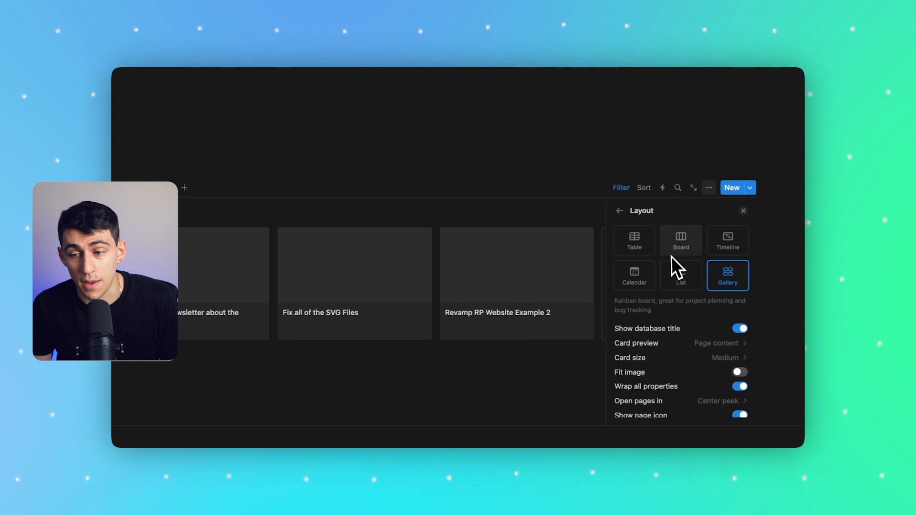
click(634, 275)
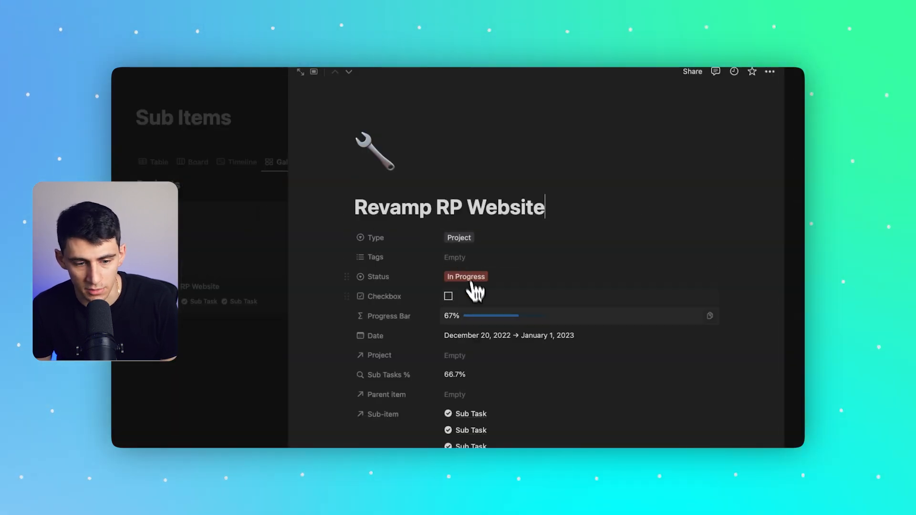
click(508, 335)
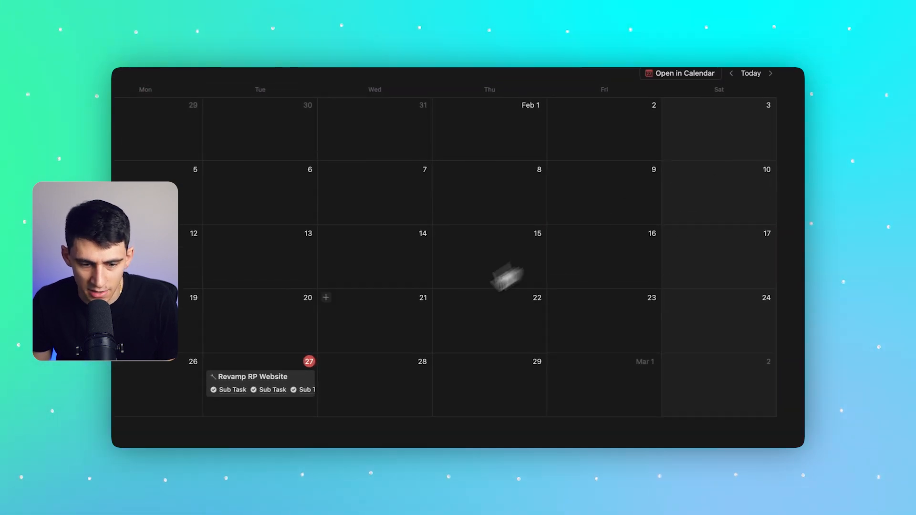
Set the calendar layout to show by week.
click(711, 162)
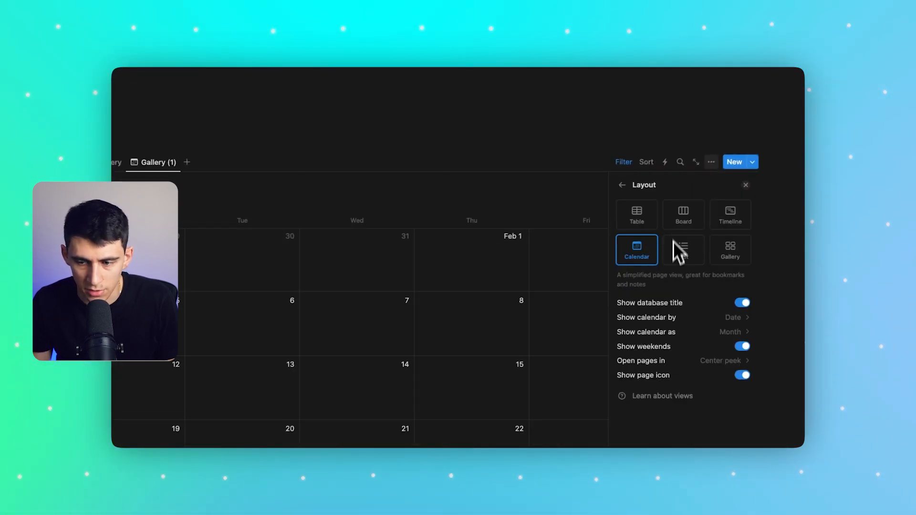
click(733, 332)
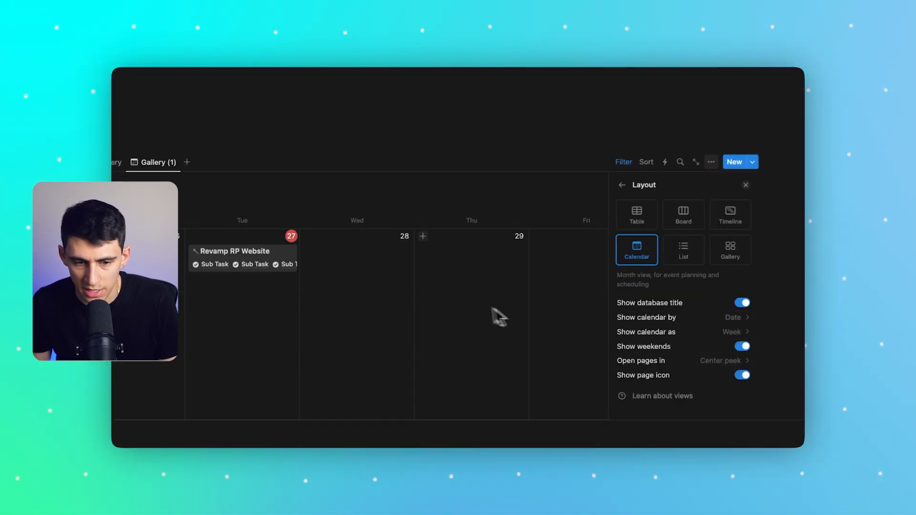
click(746, 185)
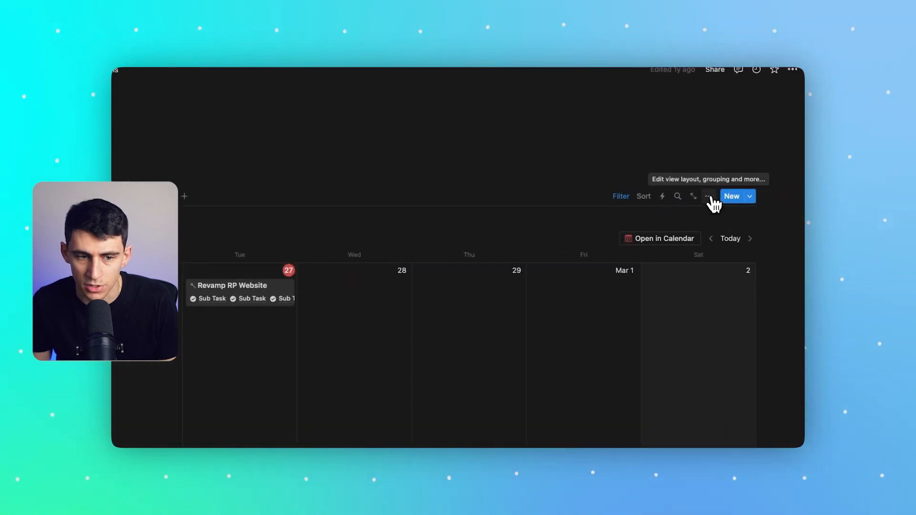
Show the Sub-item property on cards and change sub-items from Parents only to Flattened list.
click(708, 196)
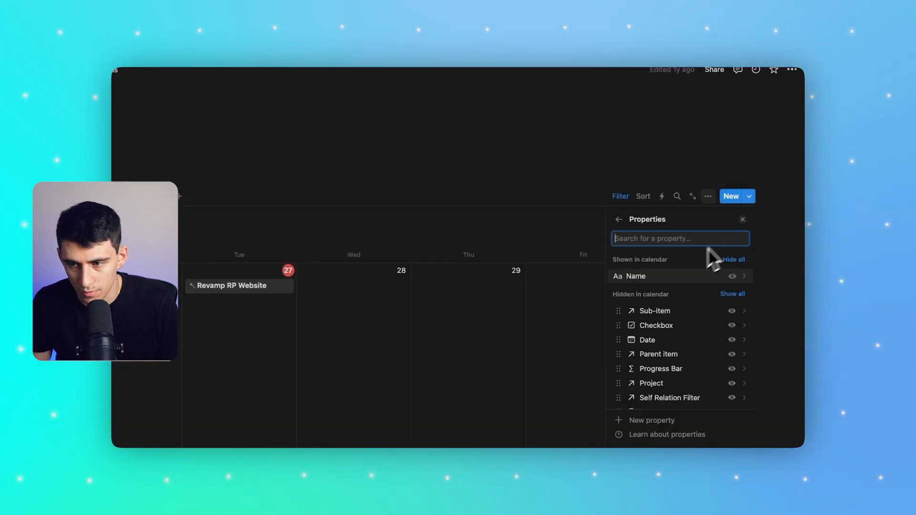
click(742, 219)
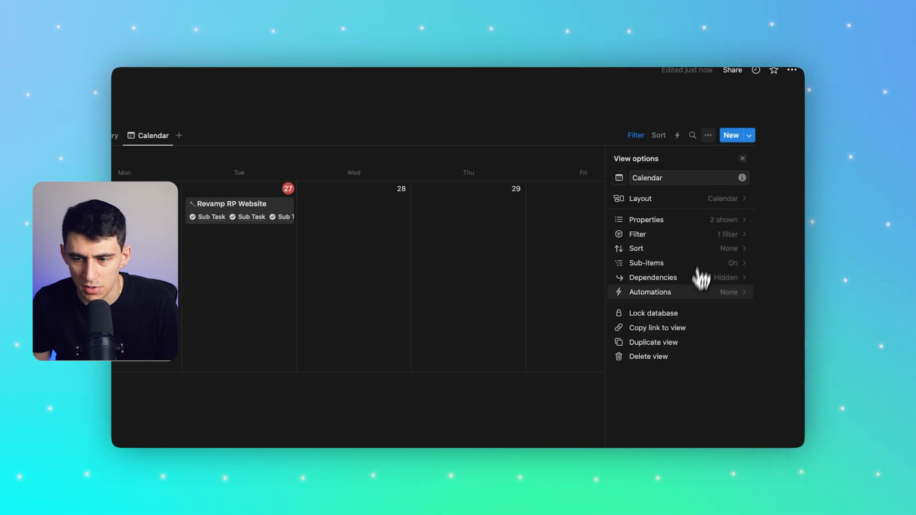
click(646, 262)
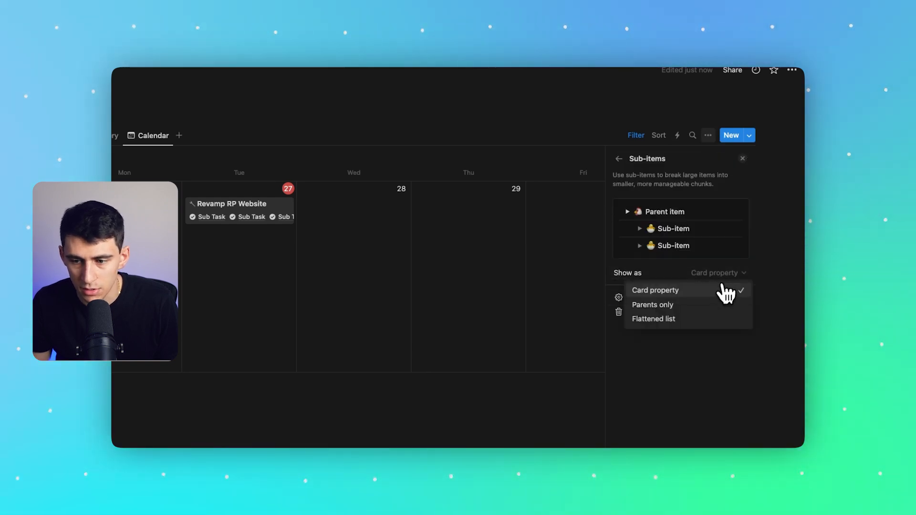
click(652, 304)
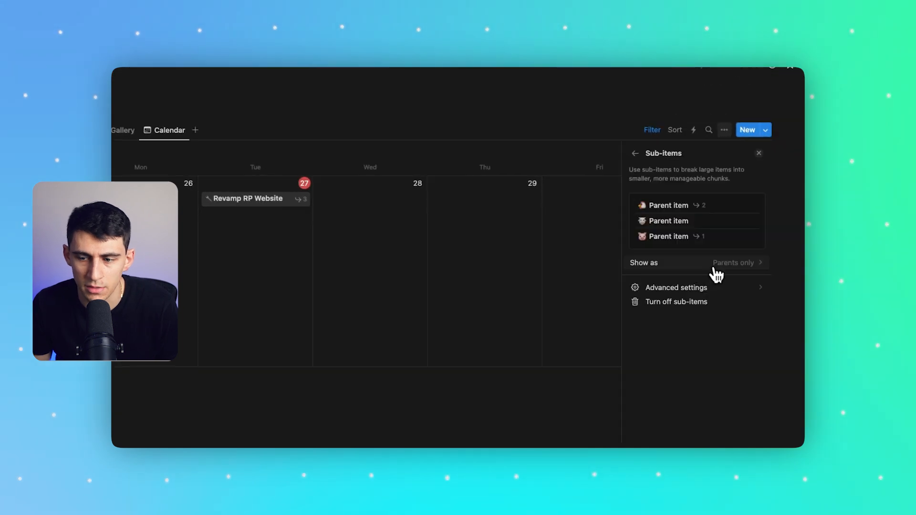
click(736, 262)
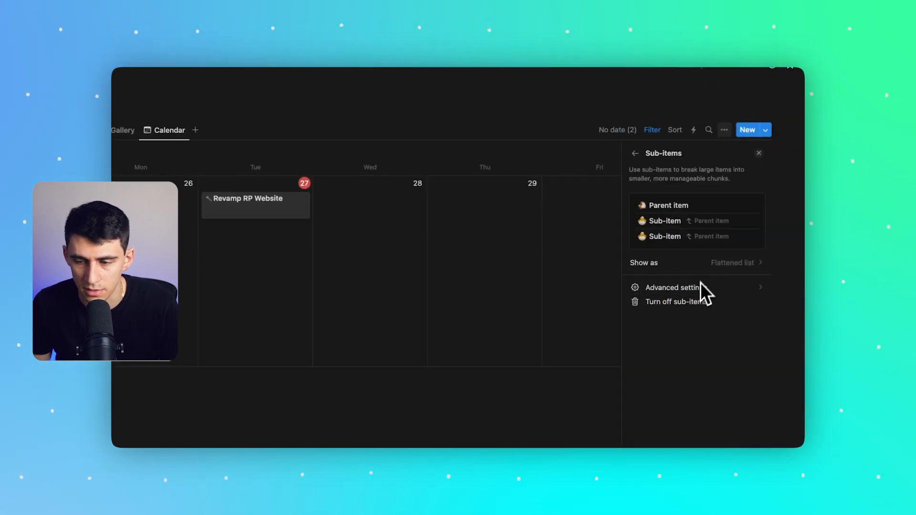